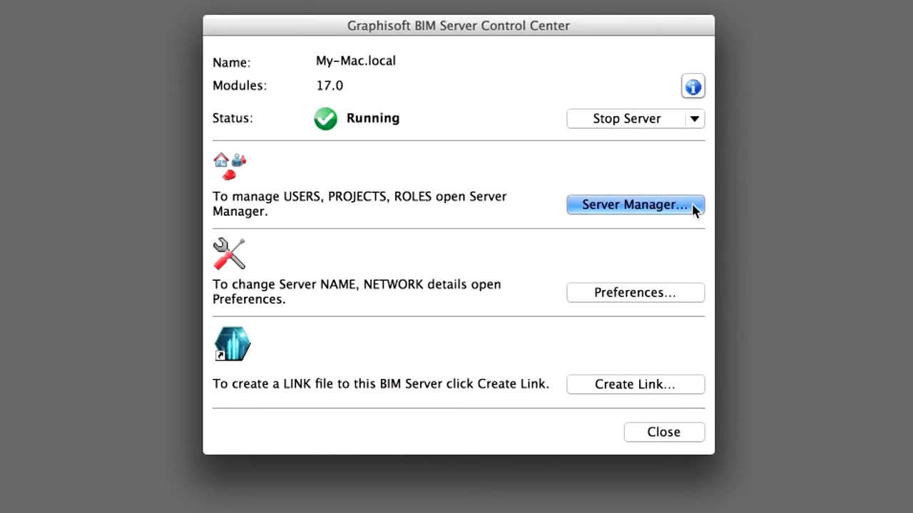
- Launch BIM Server Manager from the Control Center's Server Manager... button
left_click(634, 204)
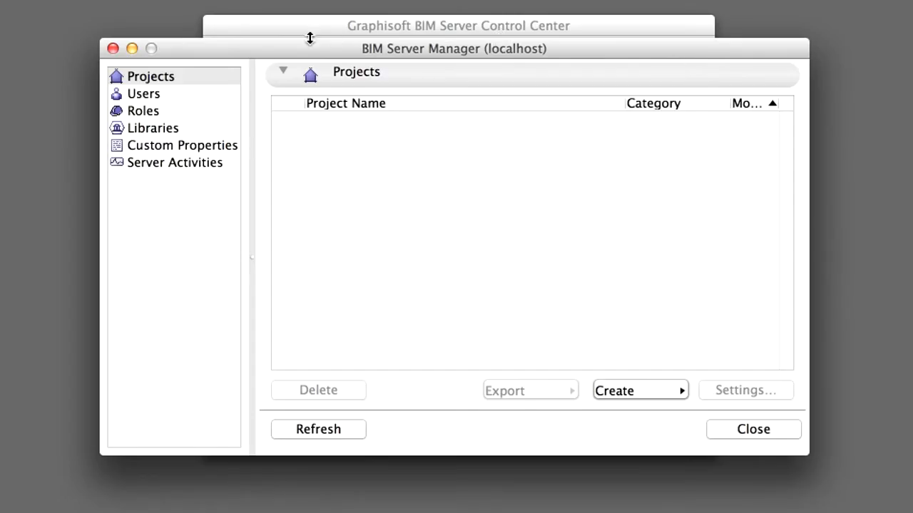
- Show the Roles list with Architect, Draftsman, Lead Architect and Viewer
left_click(143, 110)
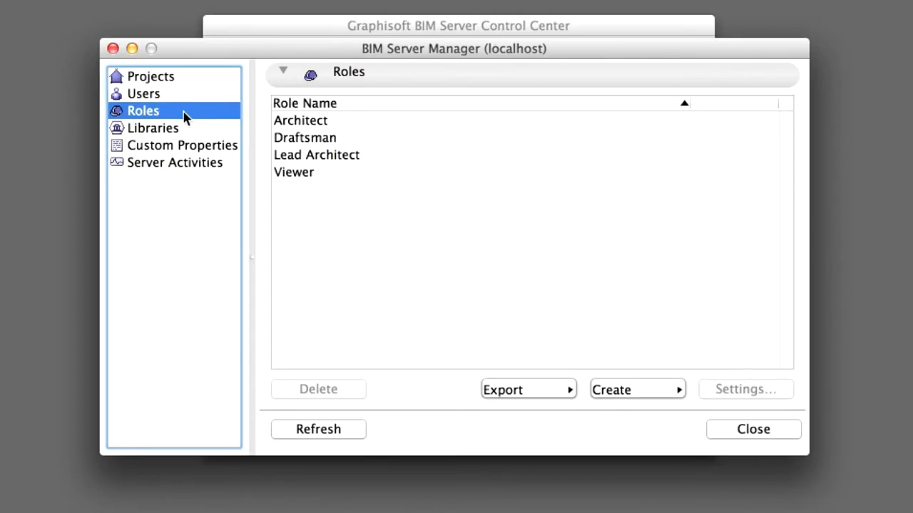
mouse_move(210, 122)
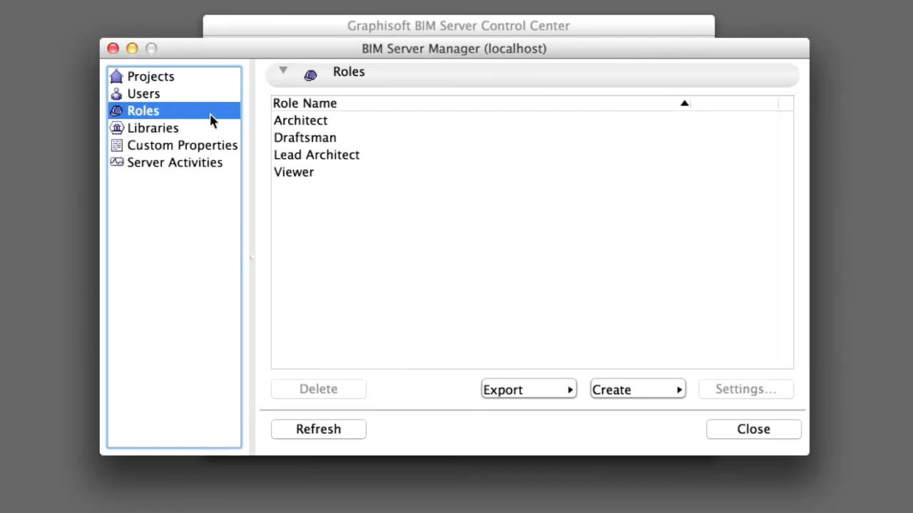
mouse_move(532, 319)
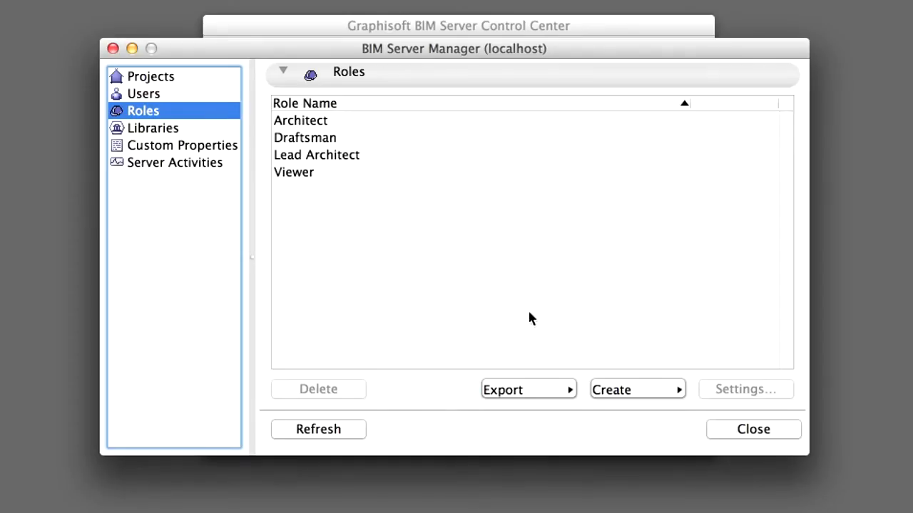
left_click(635, 389)
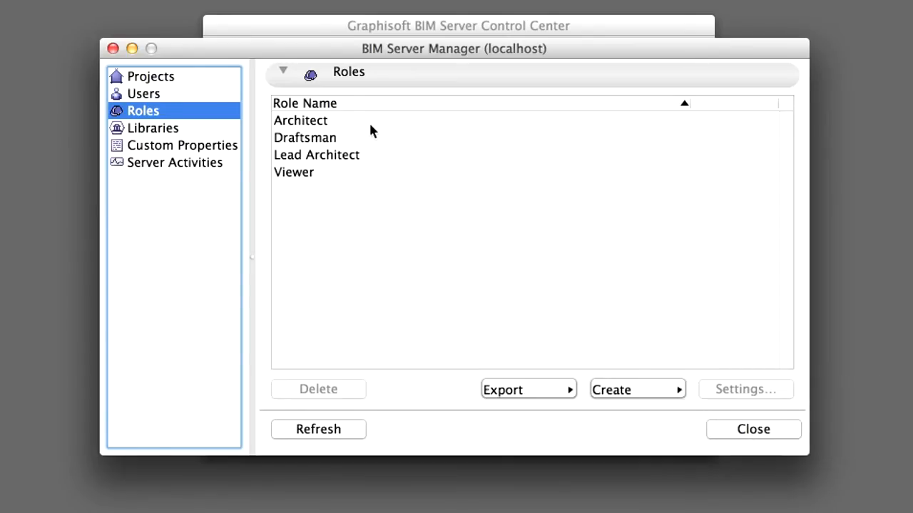
- Select all four roles, Architect through Viewer, and open their Role Settings
left_click(300, 119)
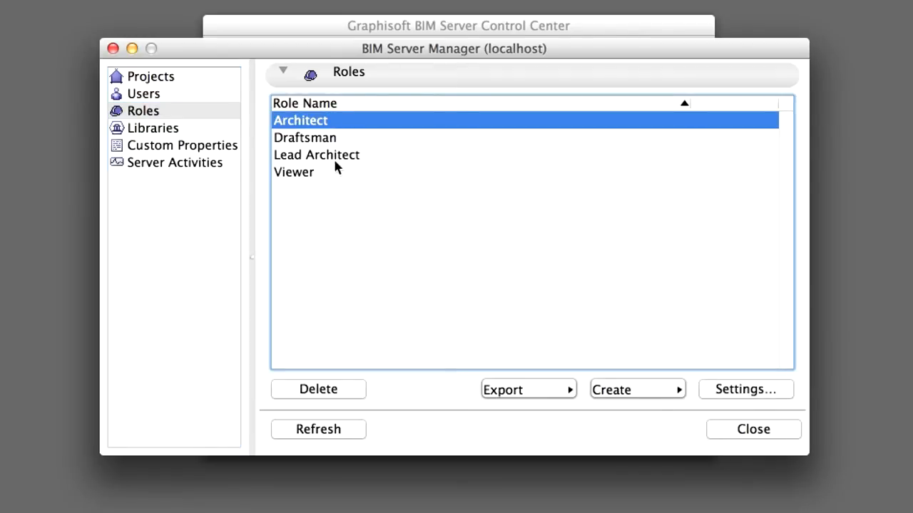
left_click(293, 172)
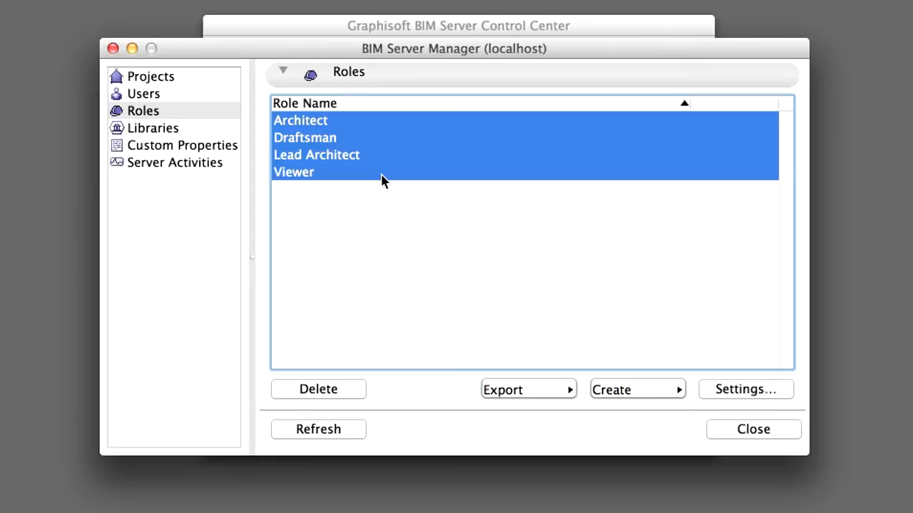
mouse_move(737, 330)
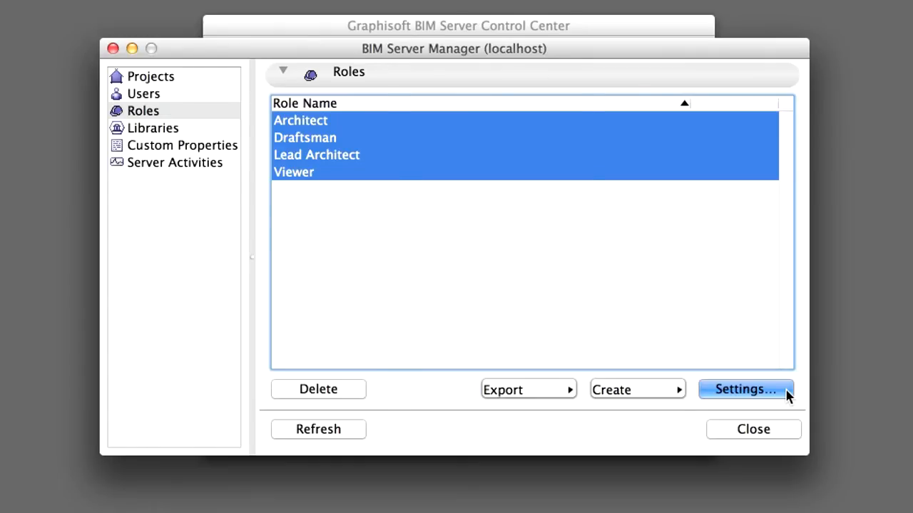
left_click(744, 390)
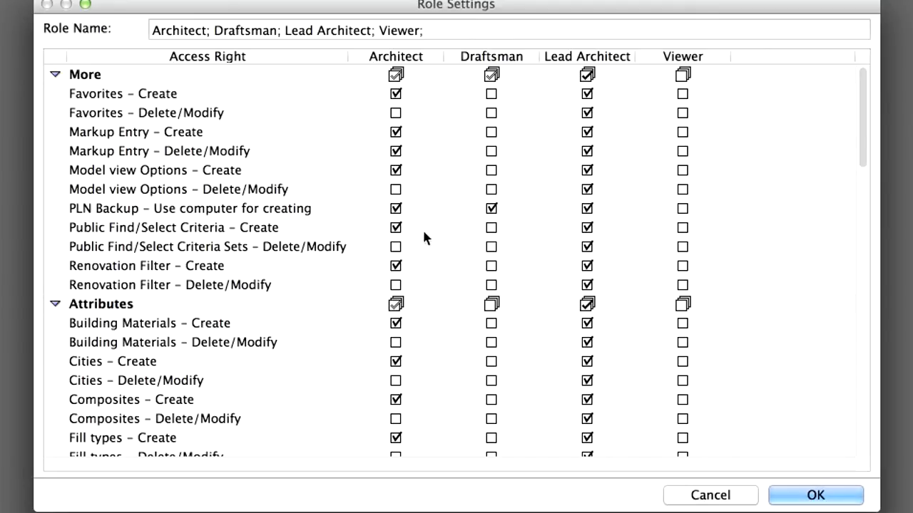
- Uncheck every Attributes access right in the Architect column
scroll("down", 3)
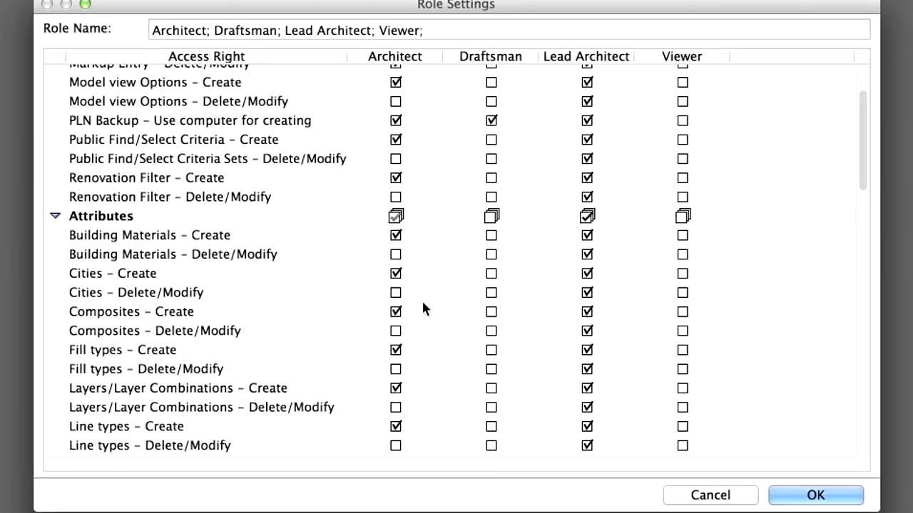
scroll("down", 3)
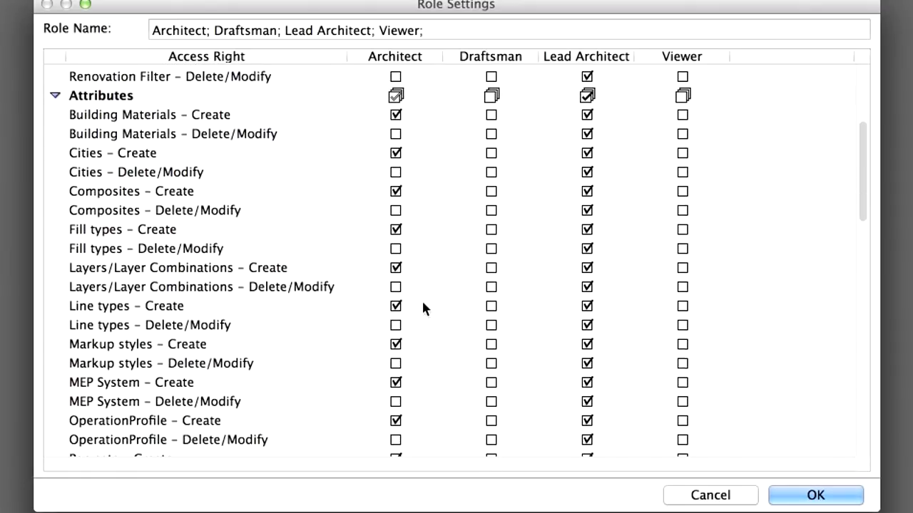
left_click(396, 95)
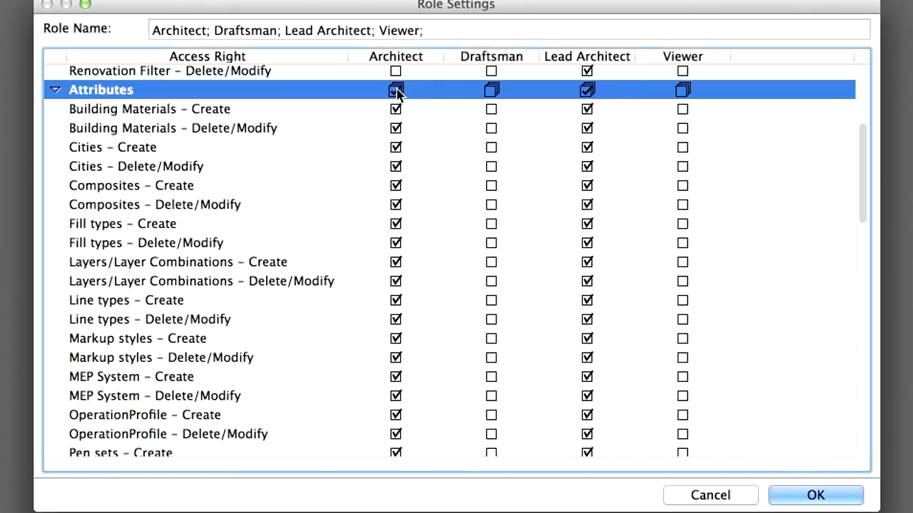
left_click(395, 89)
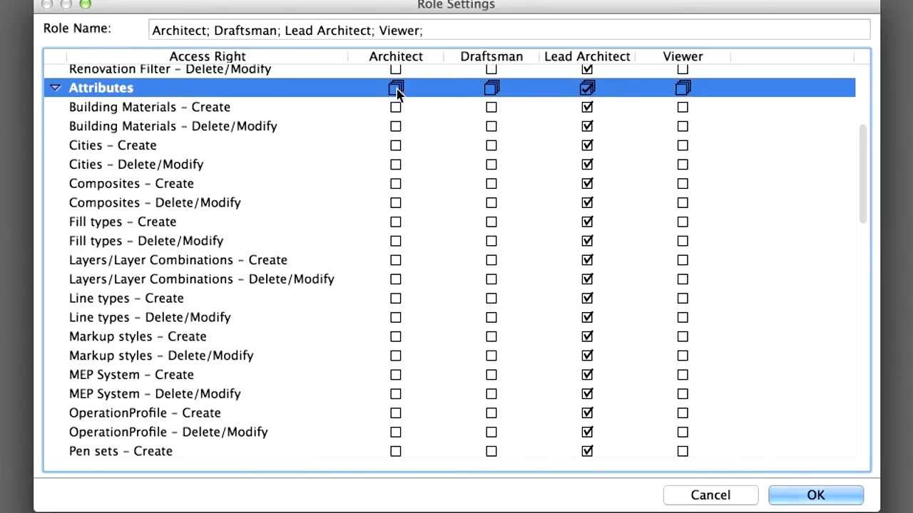
scroll("down", 3)
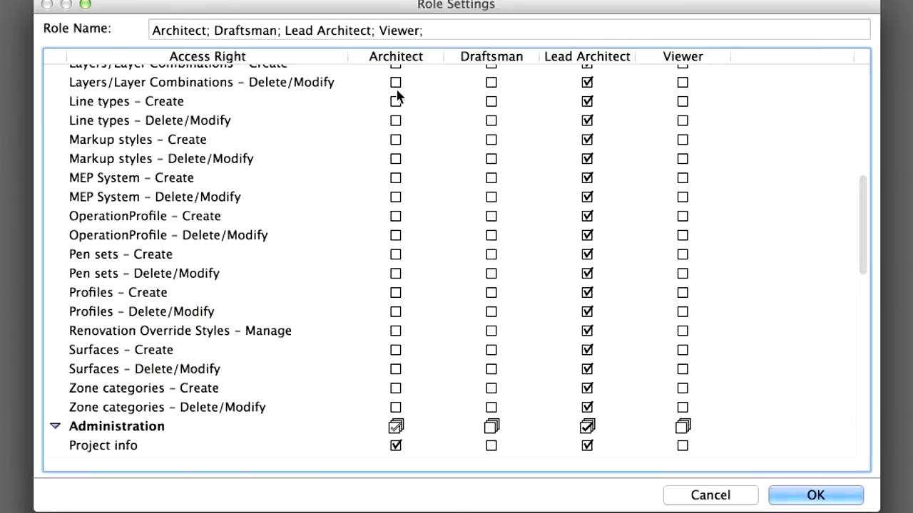
scroll("up", 3)
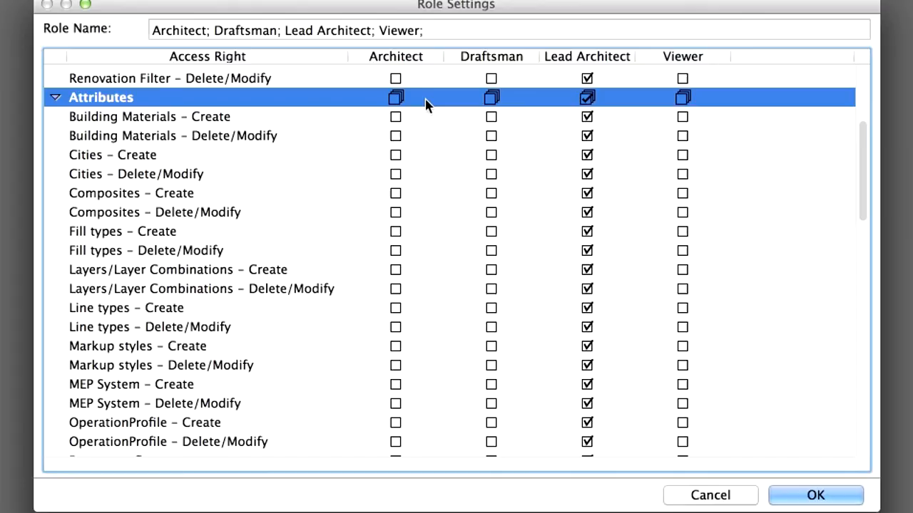
scroll("up", 3)
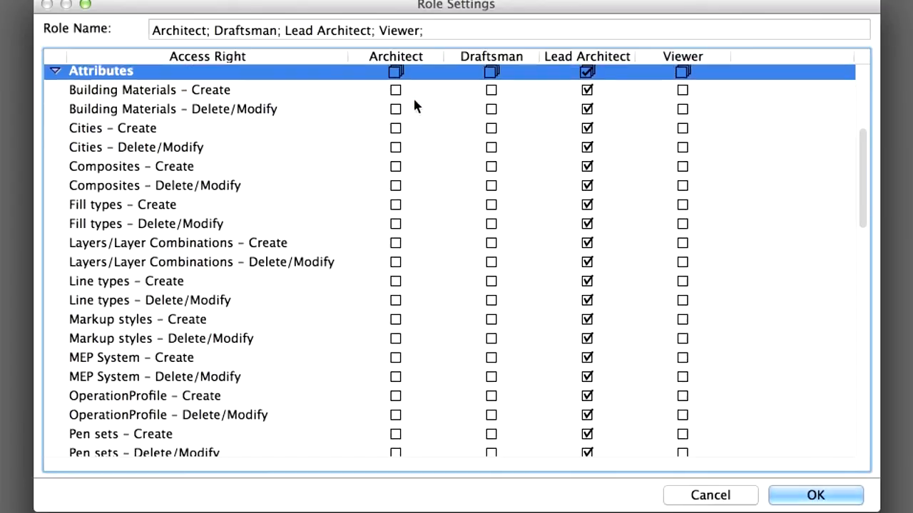
scroll("down", 3)
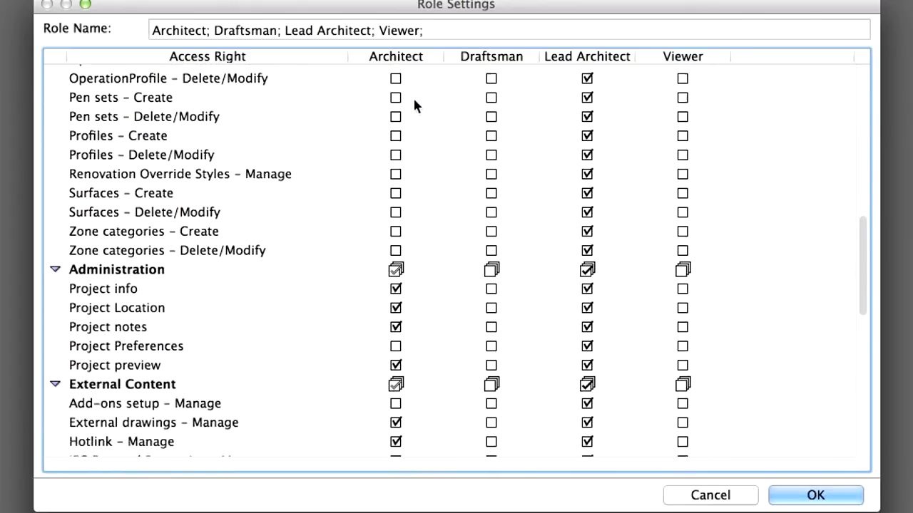
scroll("down", 3)
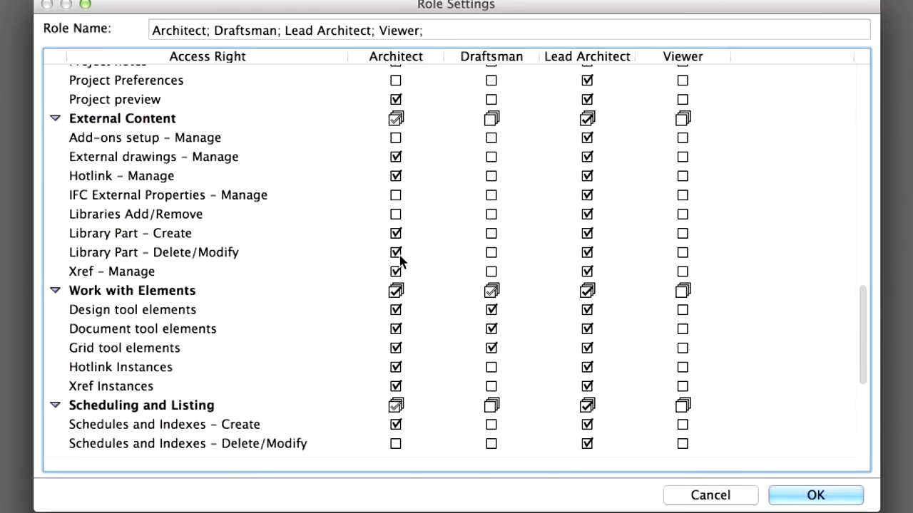
- Uncheck Library Part - Delete/Modify for Architect under External Content
left_click(153, 252)
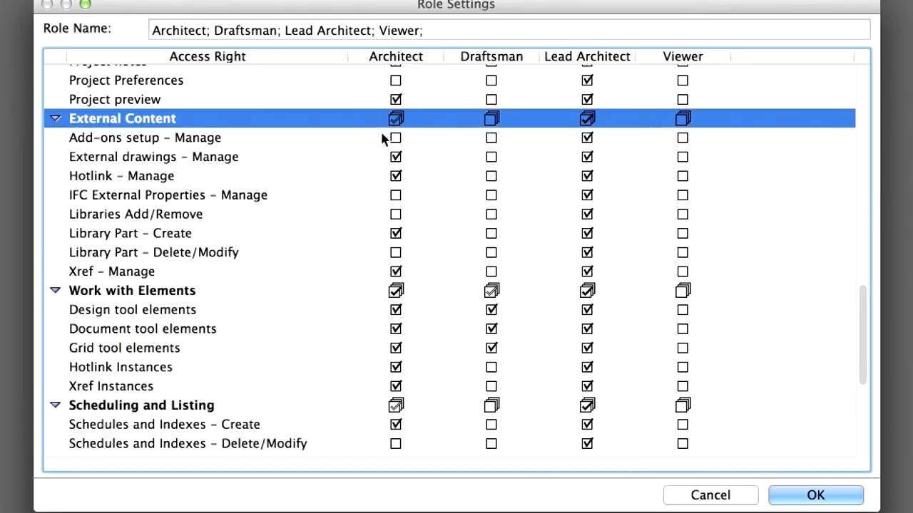
mouse_move(410, 259)
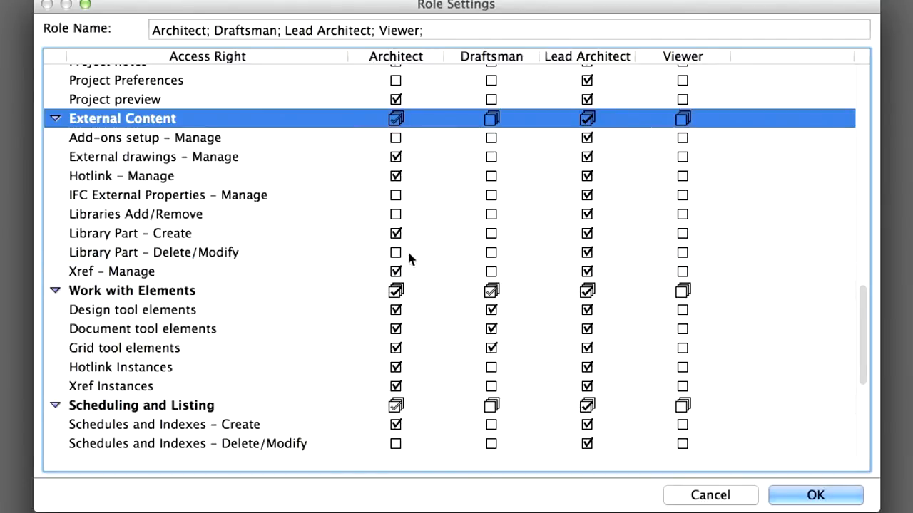
scroll("down", 3)
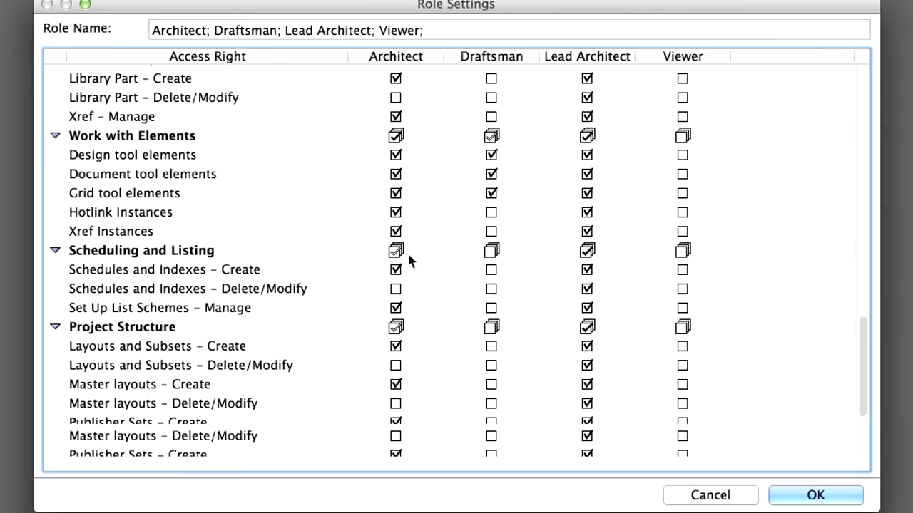
scroll("down", 3)
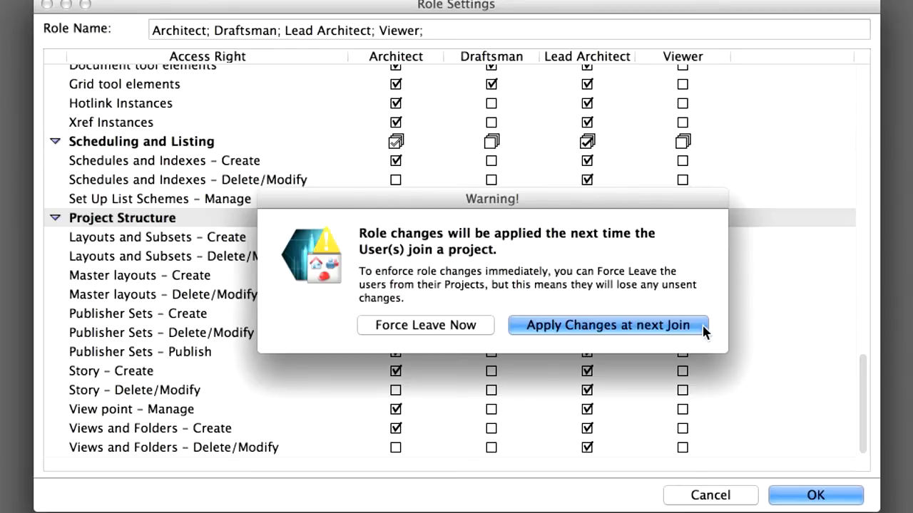
- Confirm the role settings with Apply Changes at next Join
left_click(607, 326)
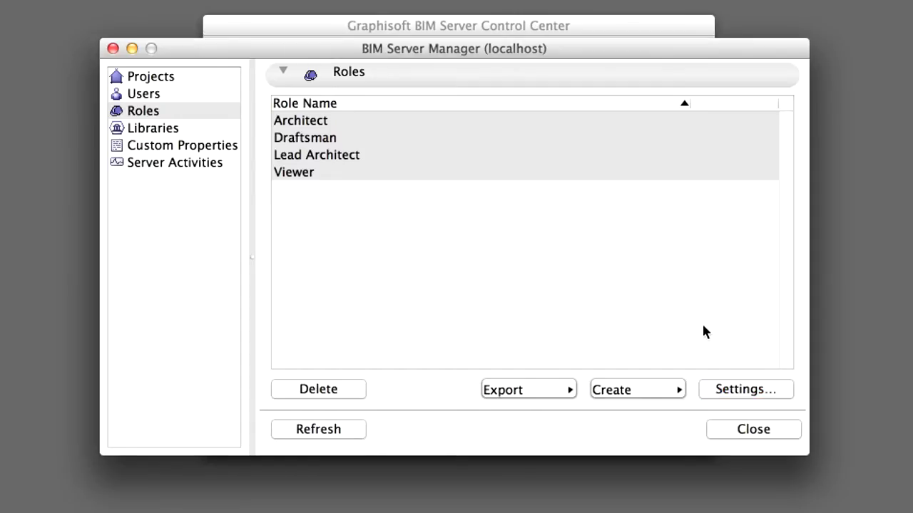